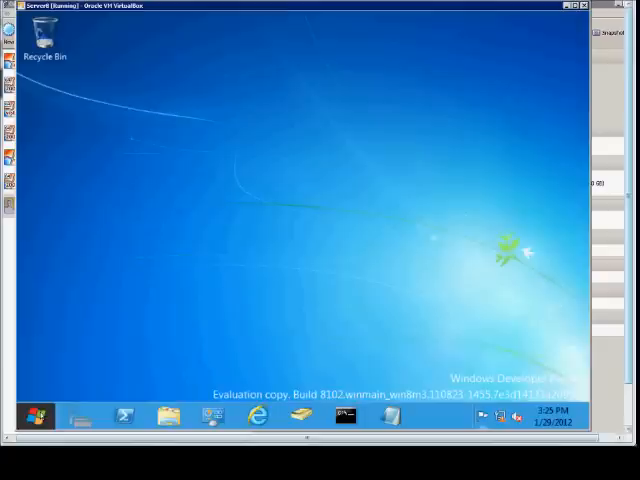
{"action": "mouse_move", "coordinate": [18, 334]}
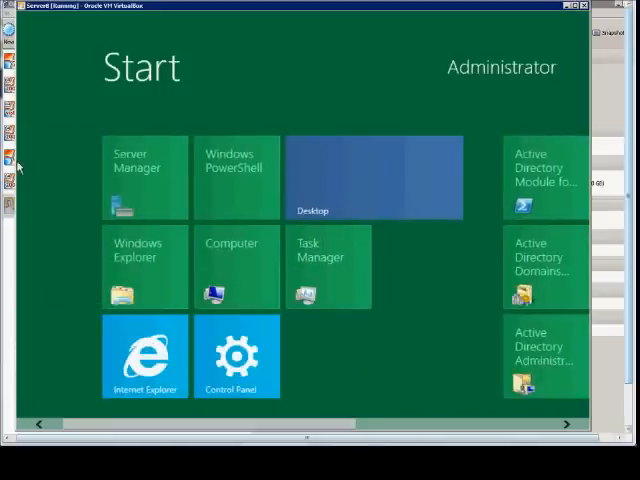
Step: Leave the Start screen for the Windows Server 8 desktop via the Desktop tile
{"action": "left_click", "coordinate": [375, 177]}
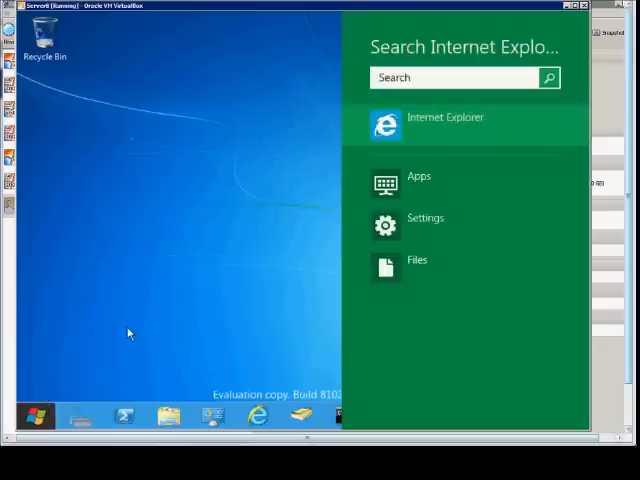
{"action": "mouse_move", "coordinate": [433, 208]}
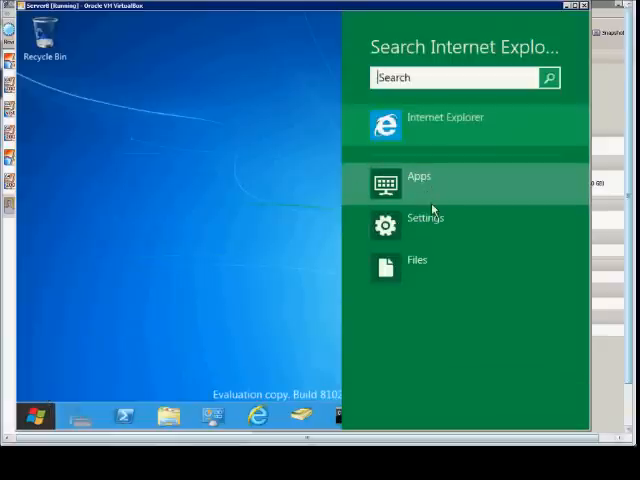
{"action": "mouse_move", "coordinate": [444, 186]}
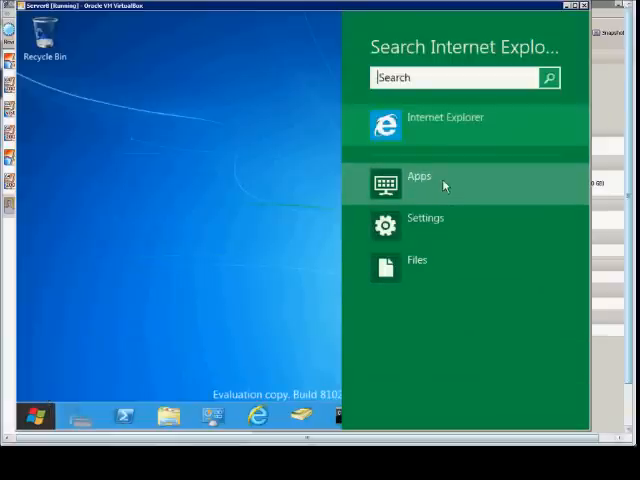
Step: Search installed apps for 'note', then 'adsi', then 'com' to surface Command Prompt
{"action": "left_click", "coordinate": [419, 176]}
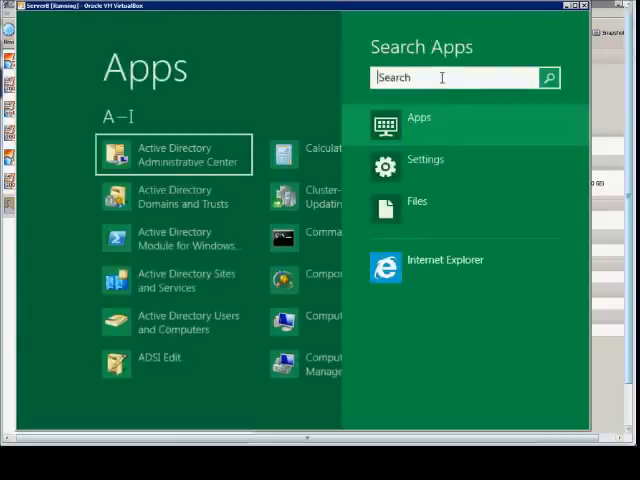
{"action": "type", "text": "note"}
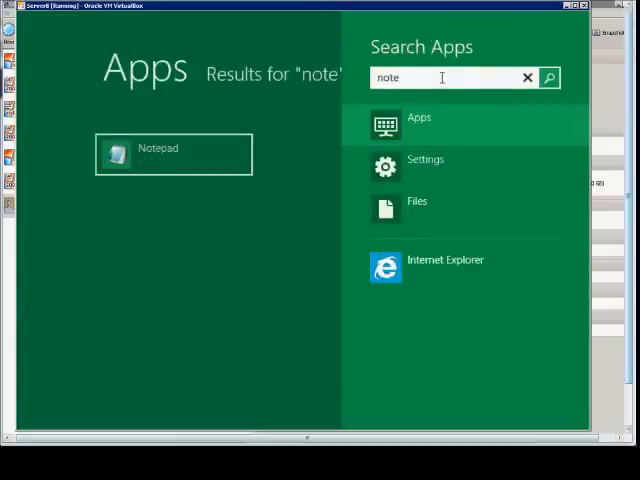
{"action": "mouse_move", "coordinate": [240, 163]}
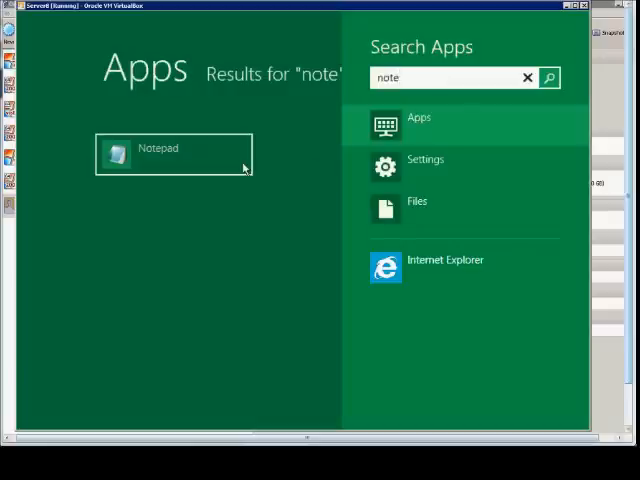
{"action": "left_click", "coordinate": [528, 78]}
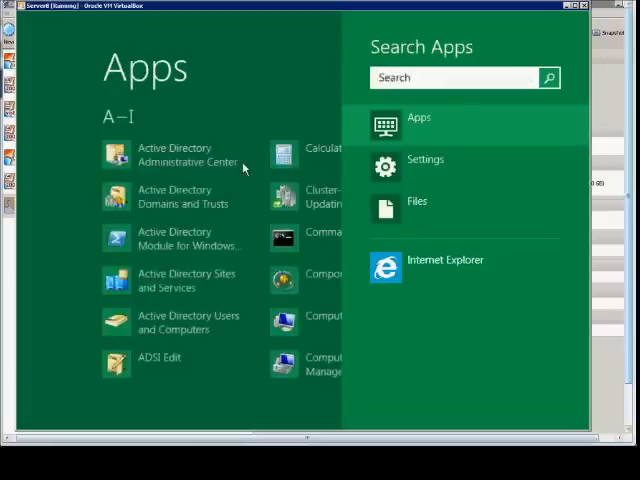
{"action": "type", "text": "adsi"}
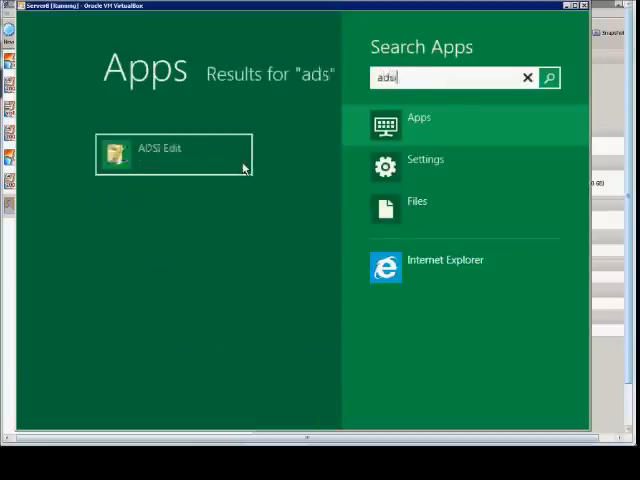
{"action": "type", "text": "i"}
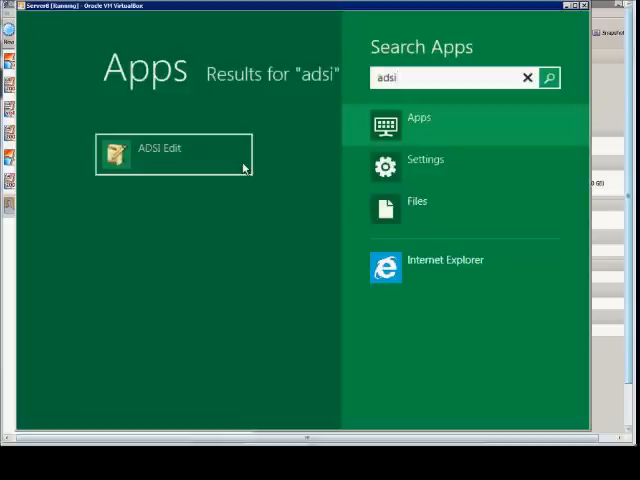
{"action": "type", "text": "co"}
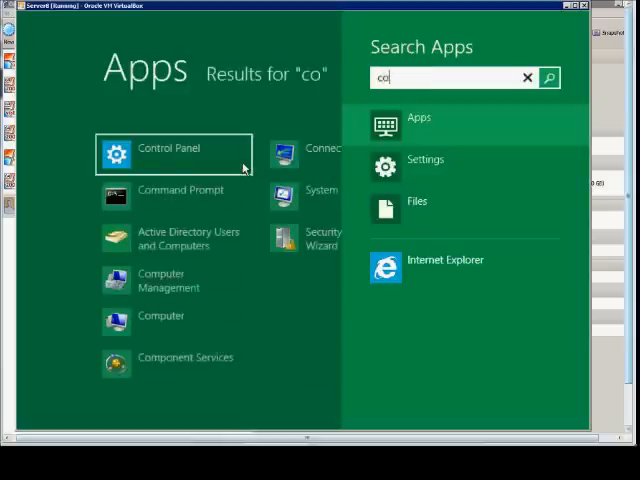
{"action": "type", "text": "m"}
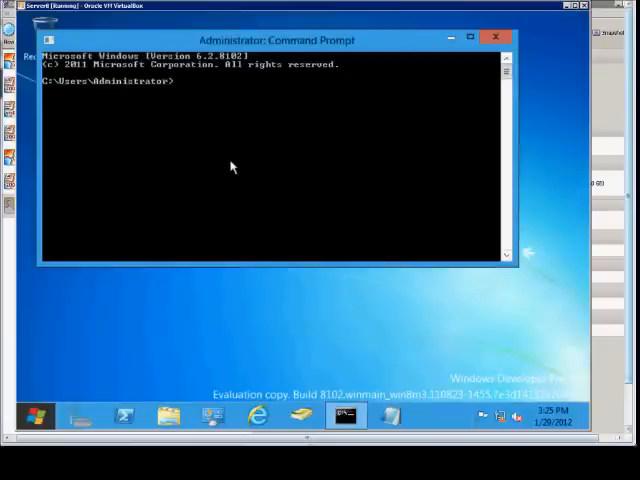
{"action": "mouse_move", "coordinate": [402, 100]}
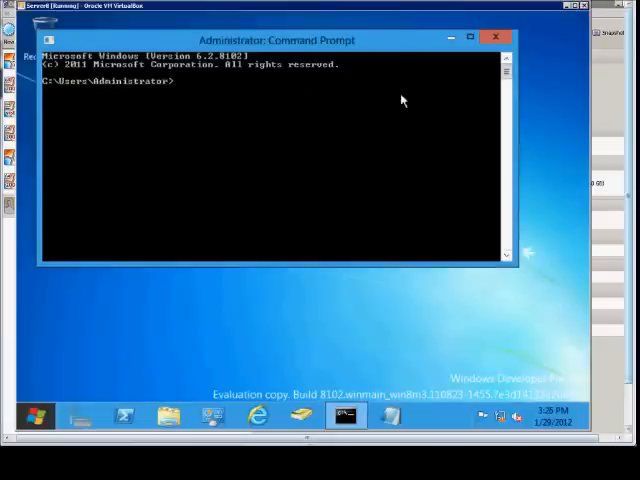